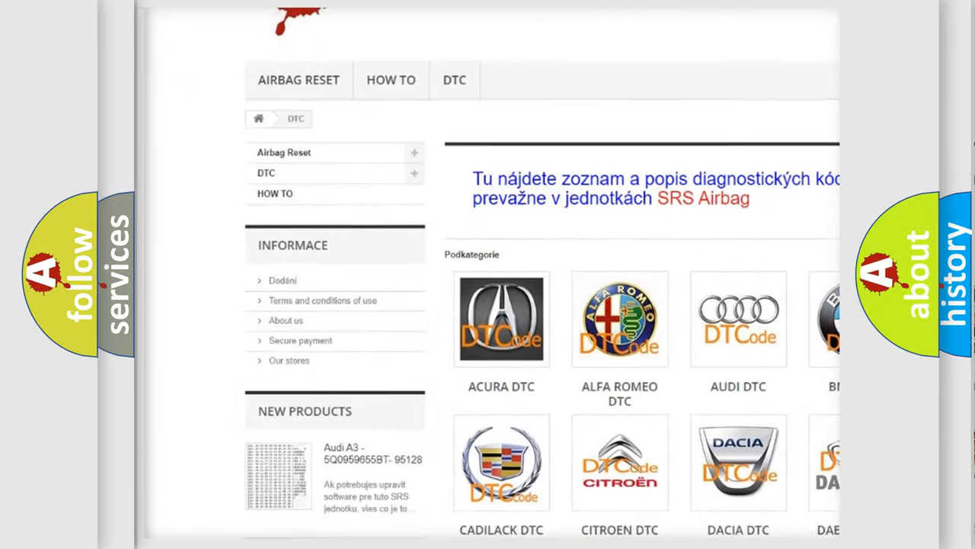
scroll("down", 3)
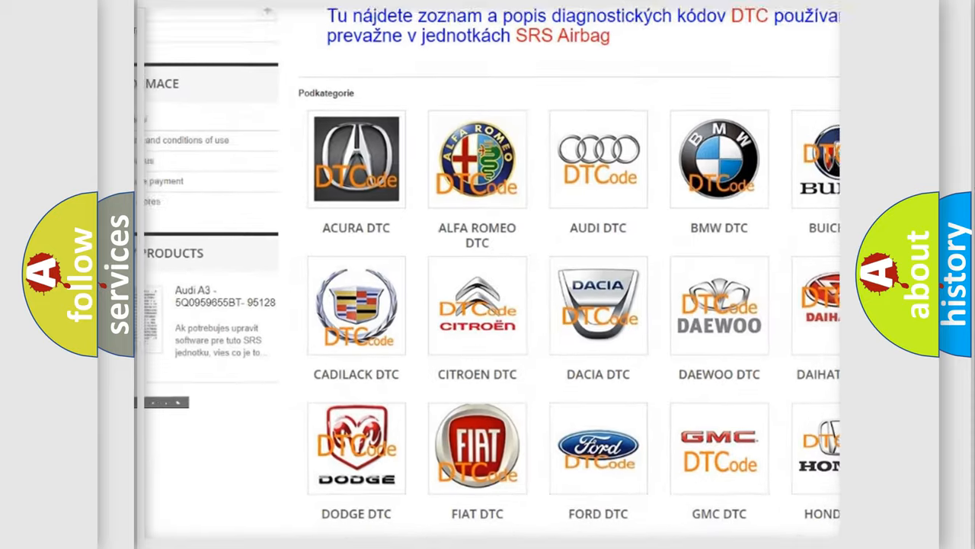
scroll("down", 3)
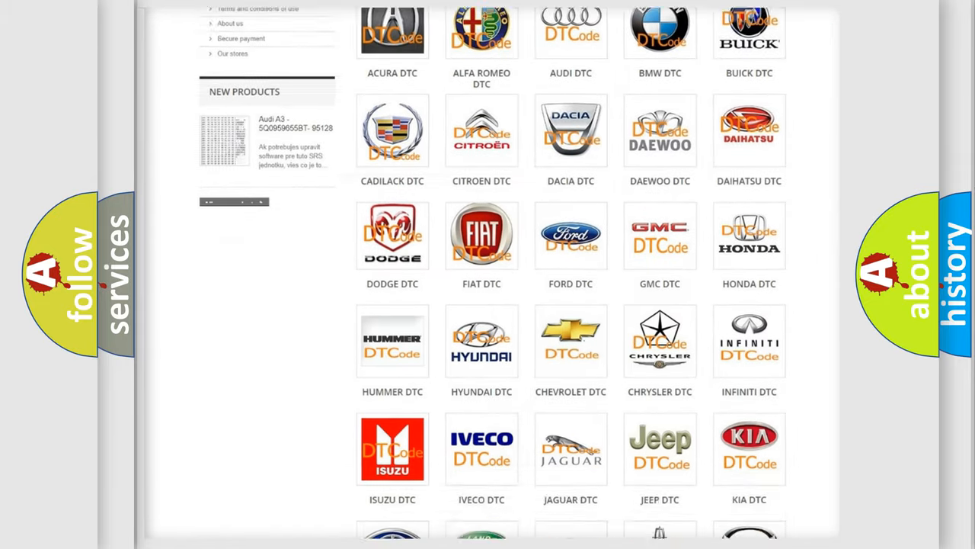
scroll("down", 3)
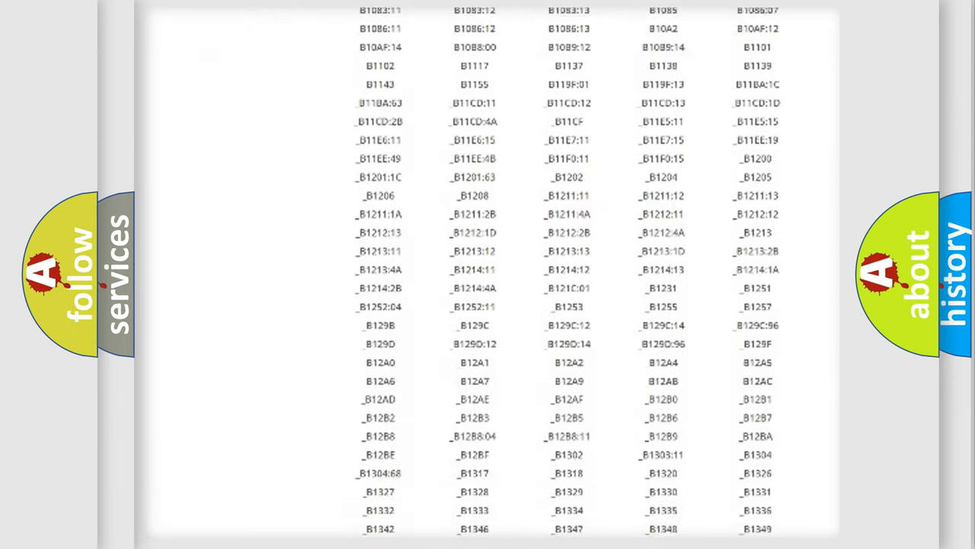
scroll("down", 3)
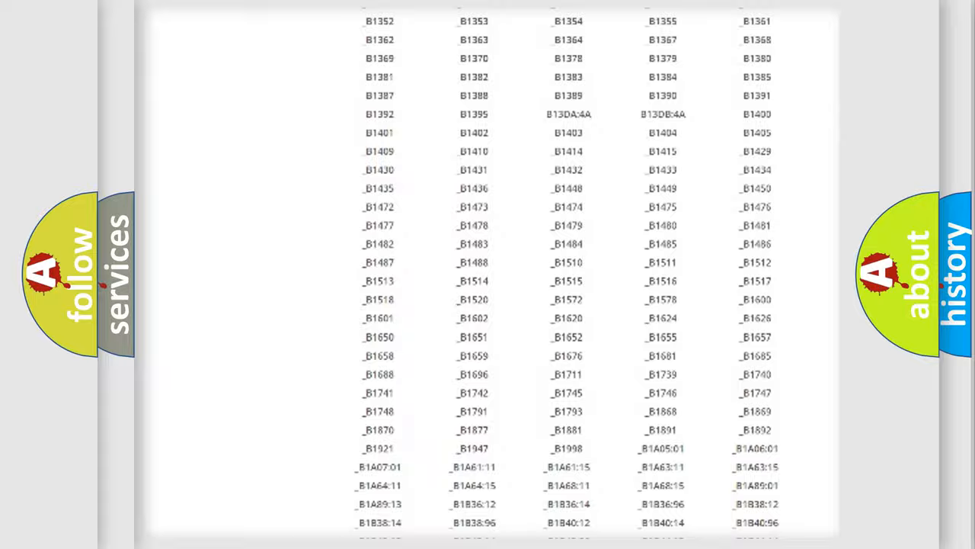
scroll("up", 3)
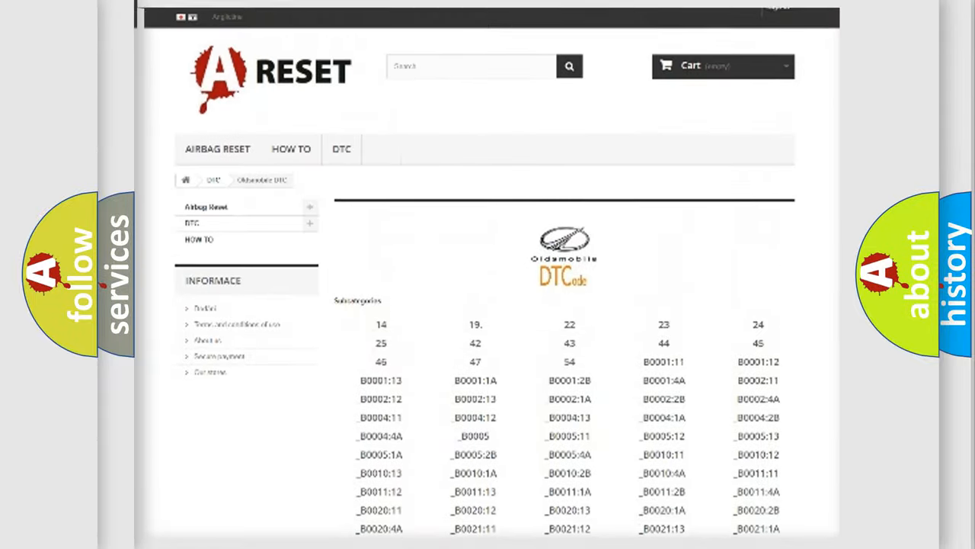